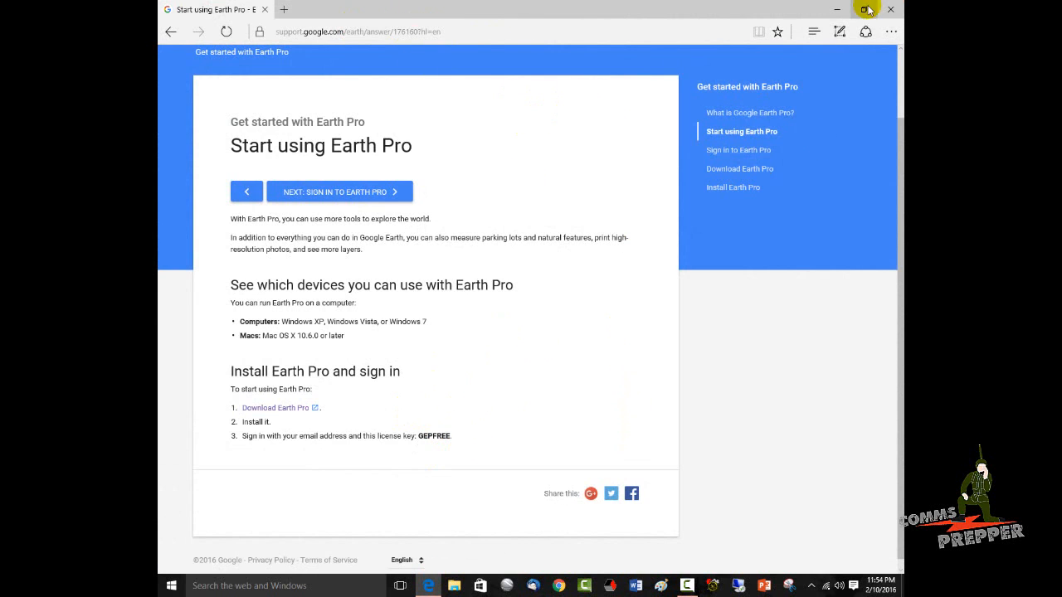
Step: Put the Edge help window away so Google Earth Pro's globe is in front
{"action": "left_click", "coordinate": [506, 586]}
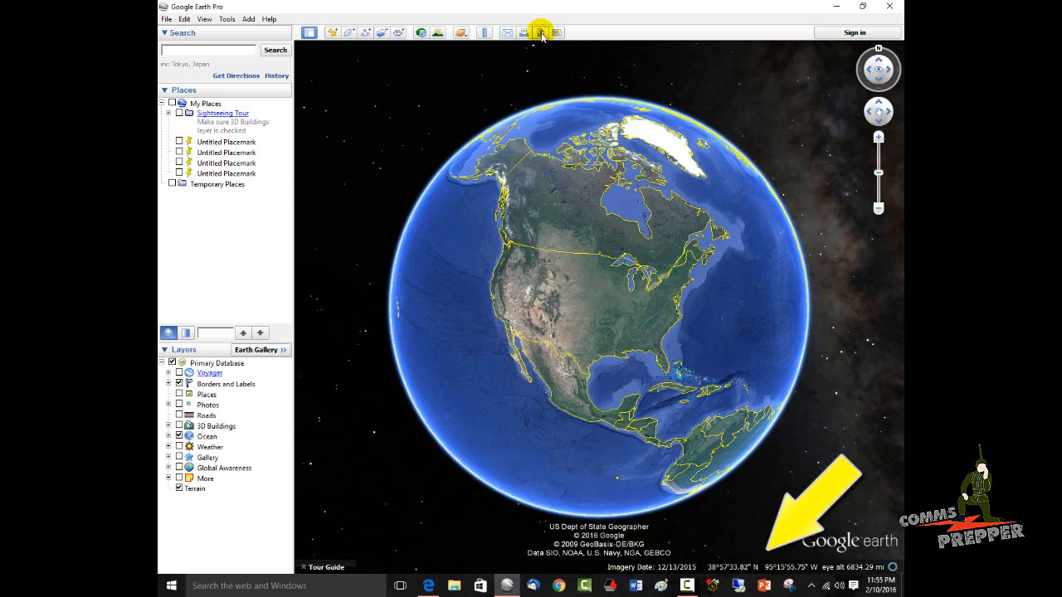
{"action": "mouse_move", "coordinate": [335, 15]}
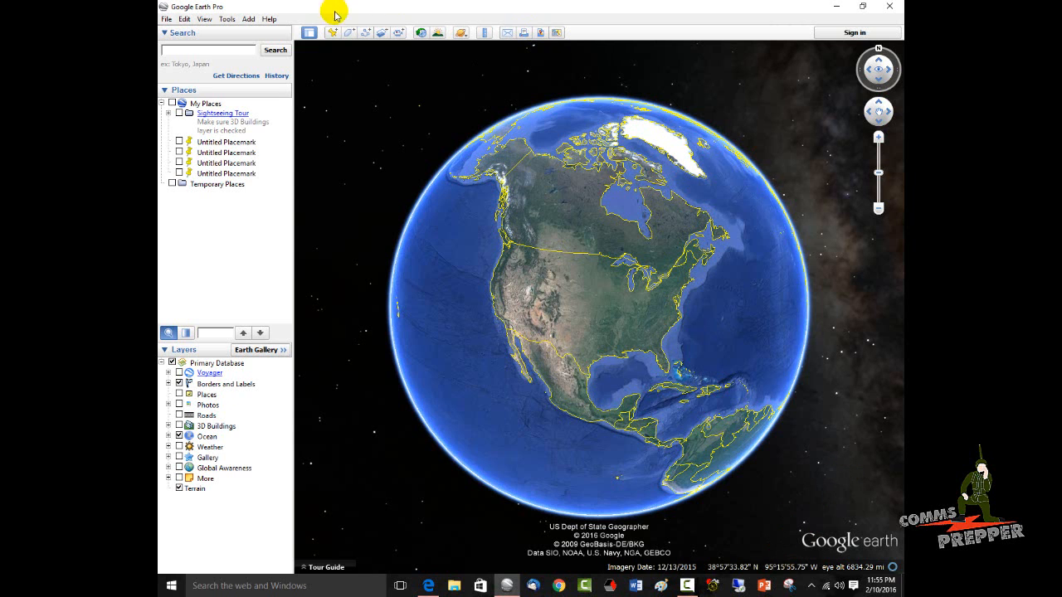
Step: In Options > 3D View, set Show Lat/Long to Decimal Degrees and apply it
{"action": "left_click", "coordinate": [226, 19]}
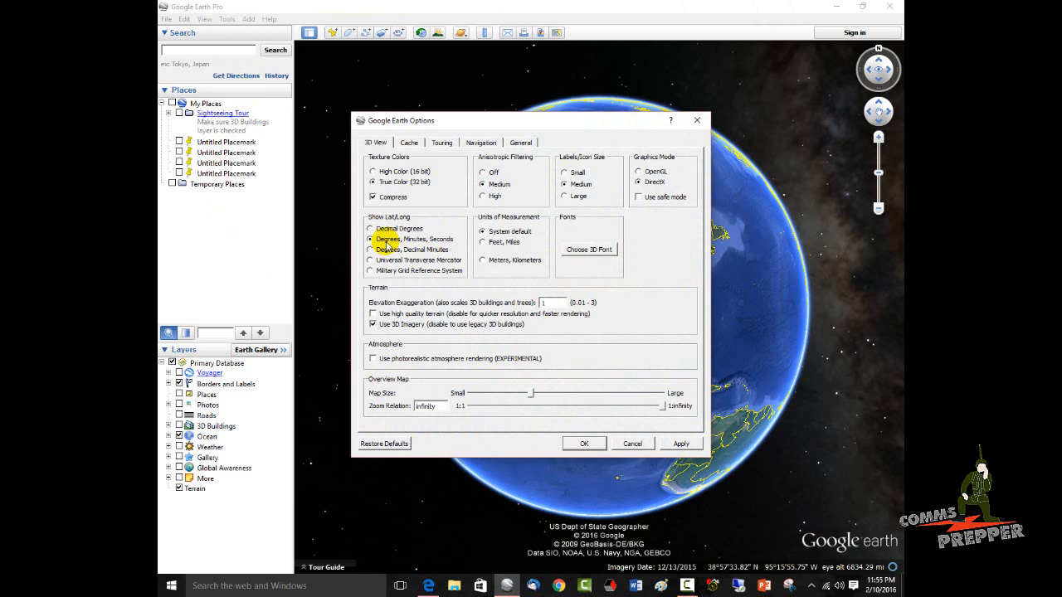
{"action": "left_click", "coordinate": [372, 228]}
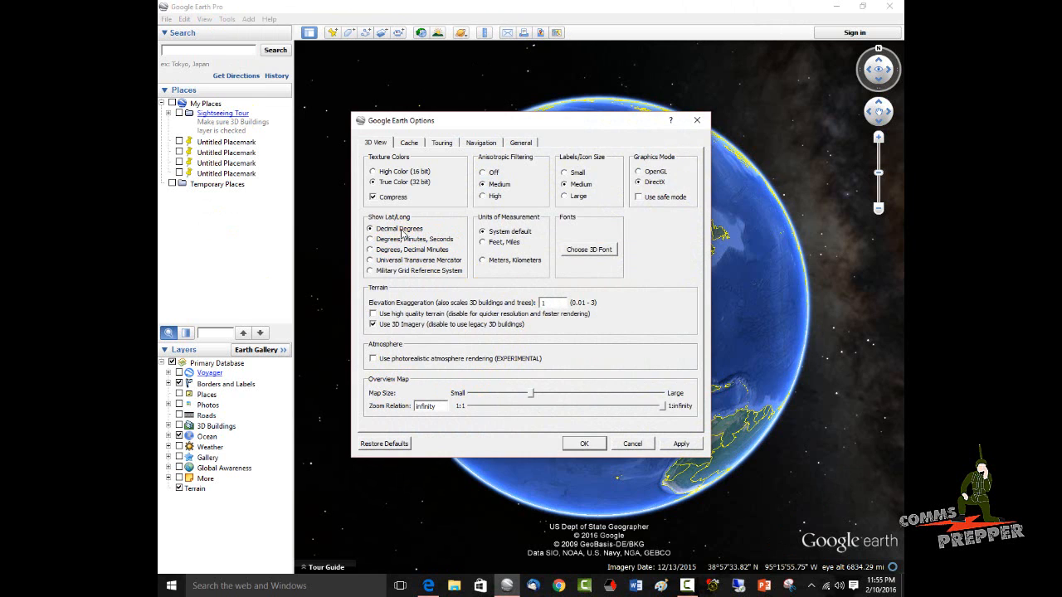
{"action": "left_click", "coordinate": [584, 443]}
{"action": "type", "text": "winchester va"}
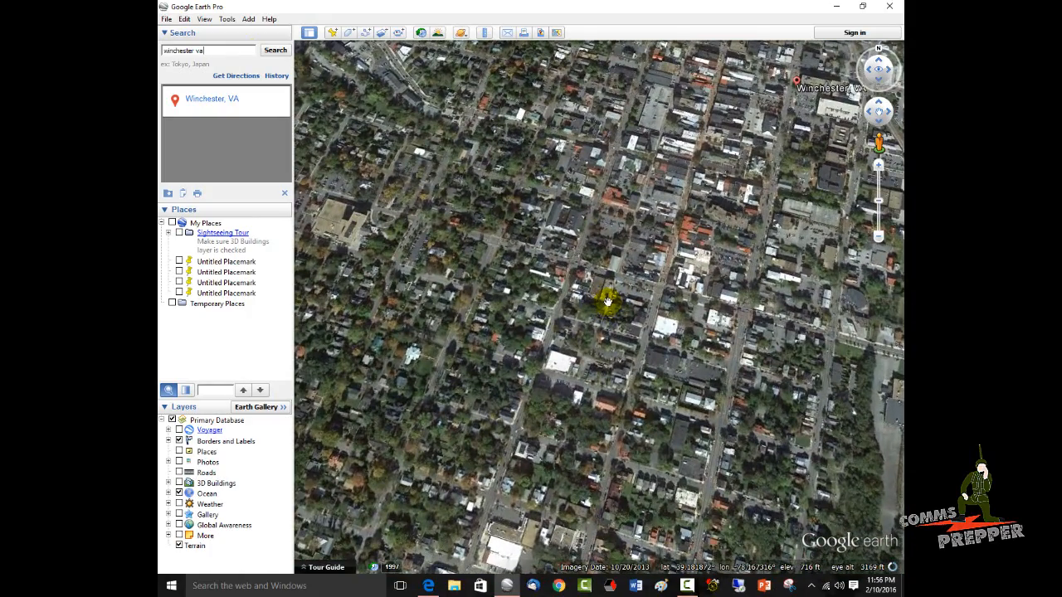
Step: Nudge the Winchester, VA aerial view into position by dragging the map
{"action": "left_click_drag", "start_coordinate": [610, 300], "coordinate": [527, 261]}
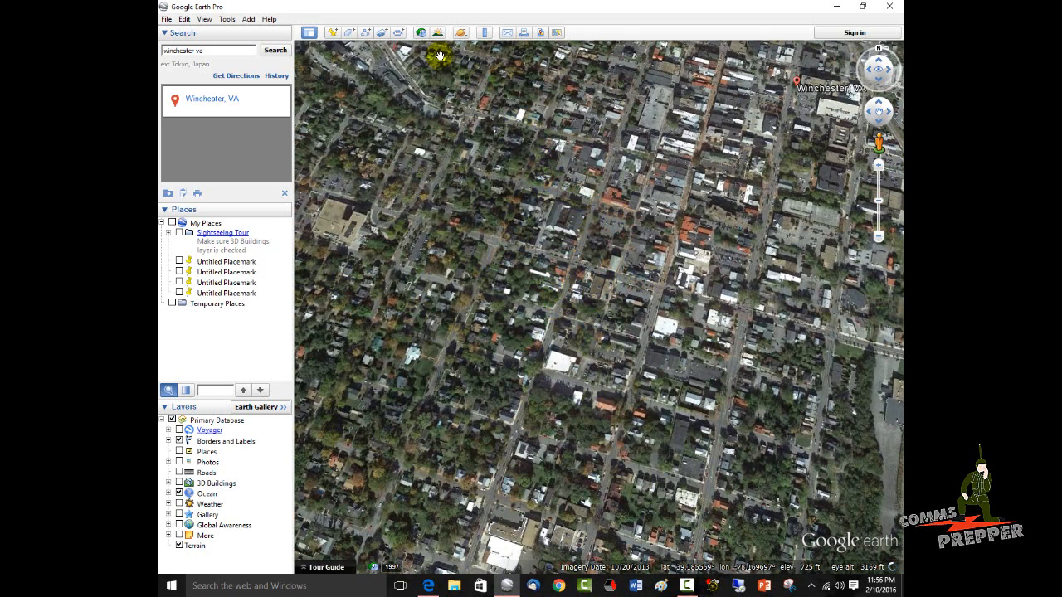
Step: Reset tilt and compass via View > Reset for a straight-down, north-up Winchester map
{"action": "left_click", "coordinate": [205, 19]}
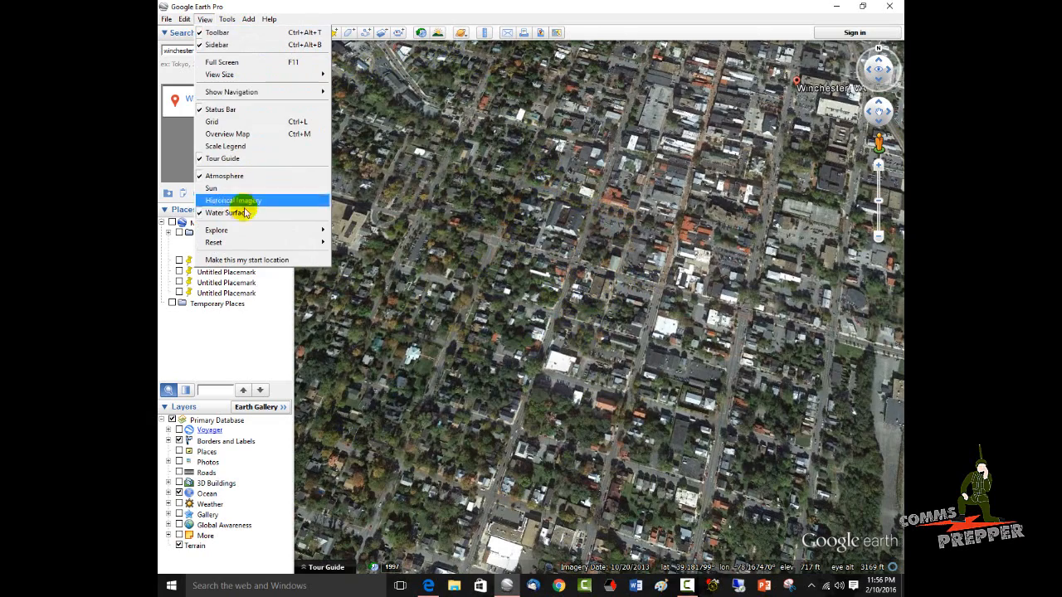
{"action": "mouse_move", "coordinate": [241, 242]}
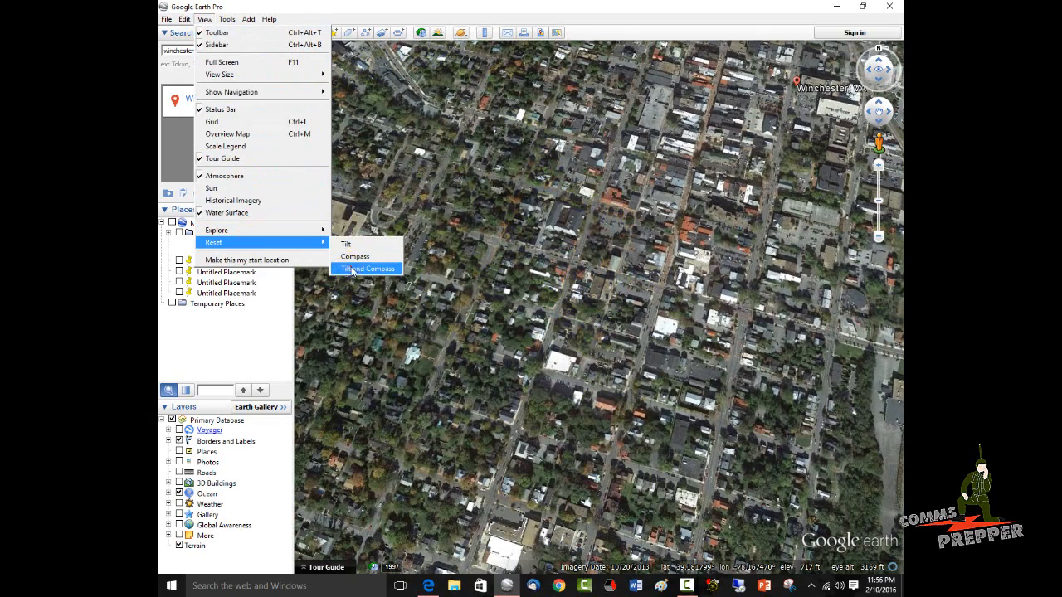
{"action": "left_click", "coordinate": [367, 268]}
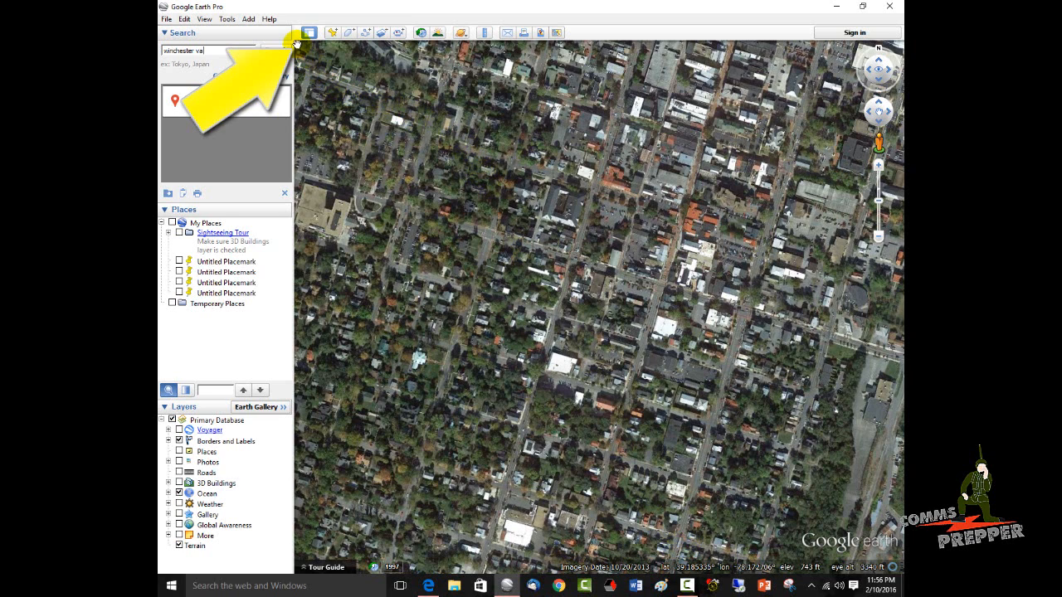
{"action": "left_click", "coordinate": [275, 50]}
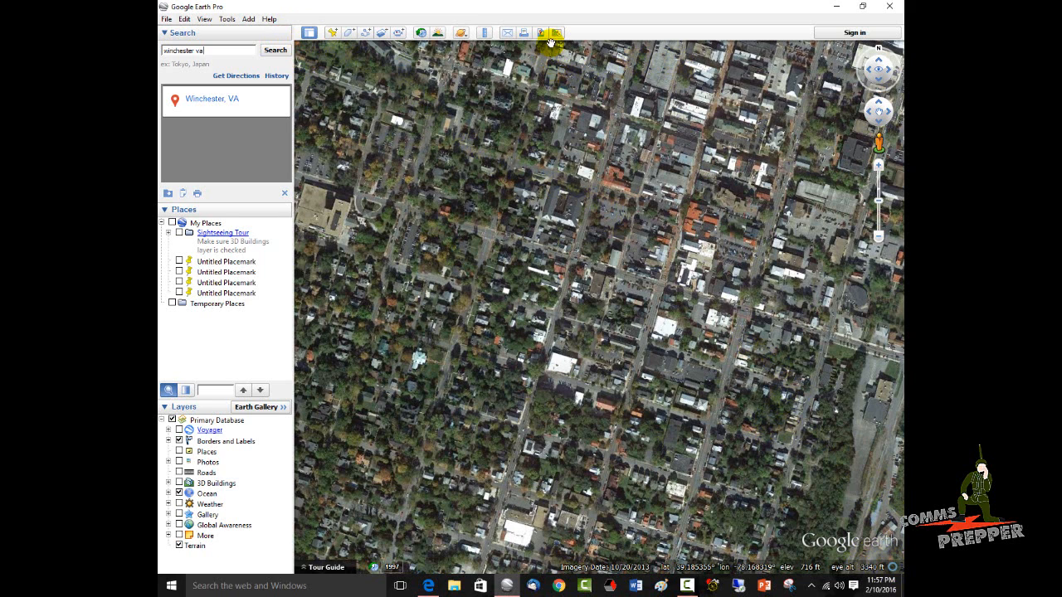
Step: From the Save Image bar, save the layout as opt1.geprint in Desktop\Maps, replacing the old file
{"action": "left_click", "coordinate": [555, 32]}
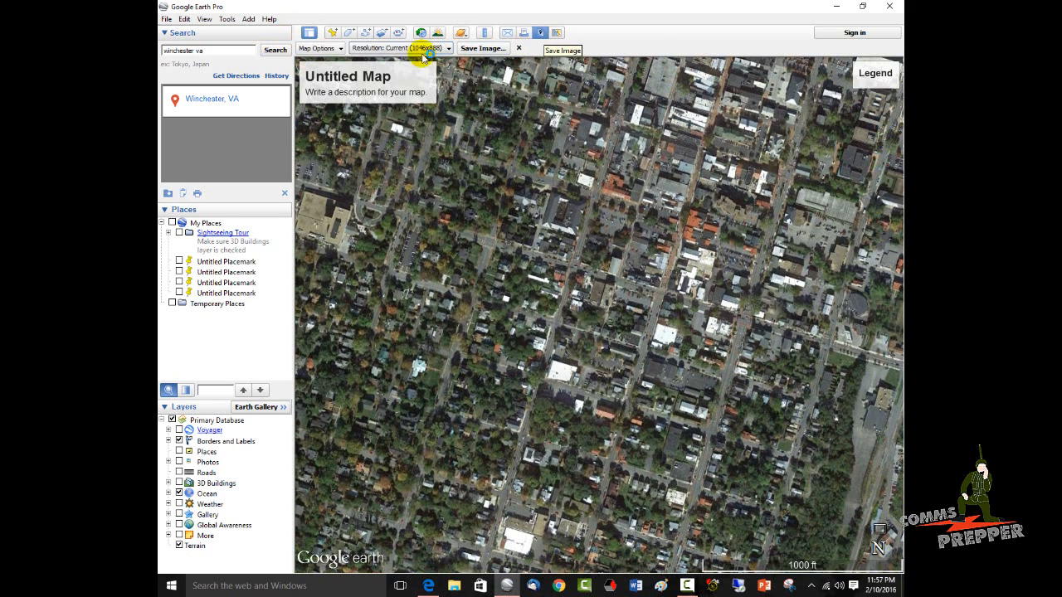
{"action": "left_click", "coordinate": [318, 48]}
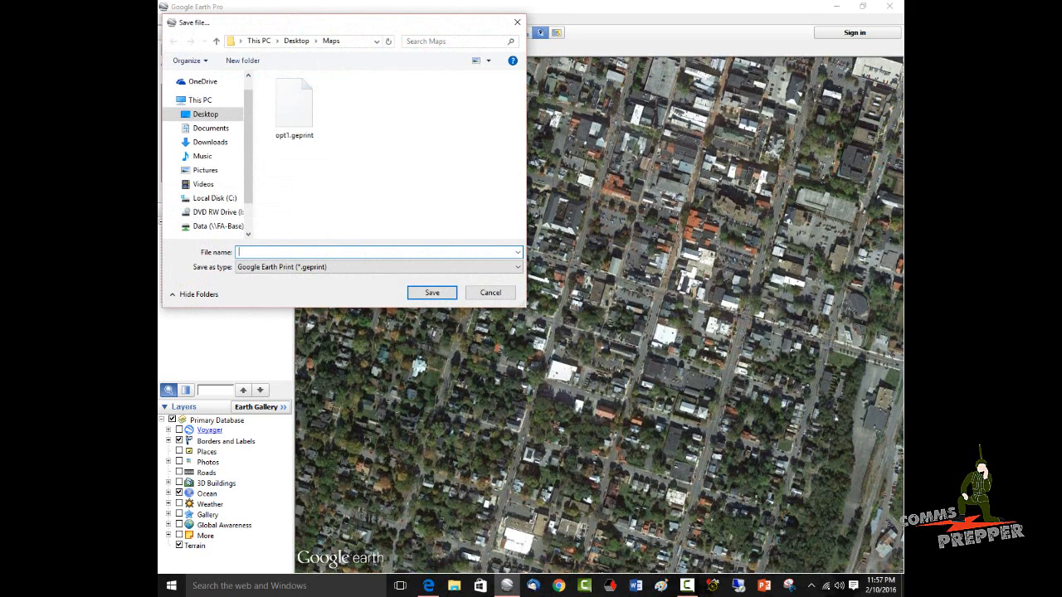
{"action": "type", "text": "opt1"}
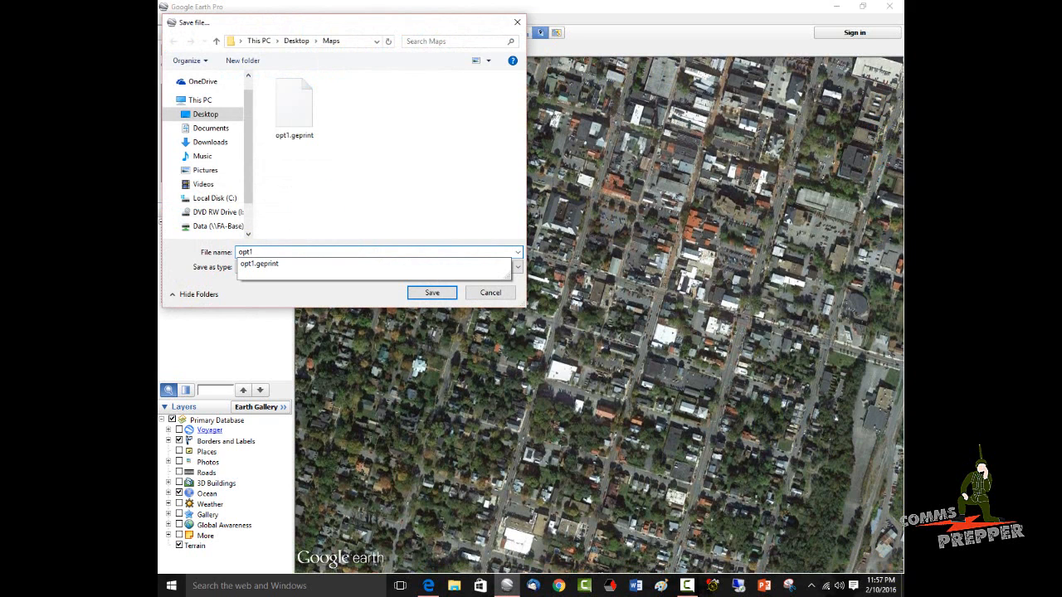
{"action": "left_click", "coordinate": [432, 292]}
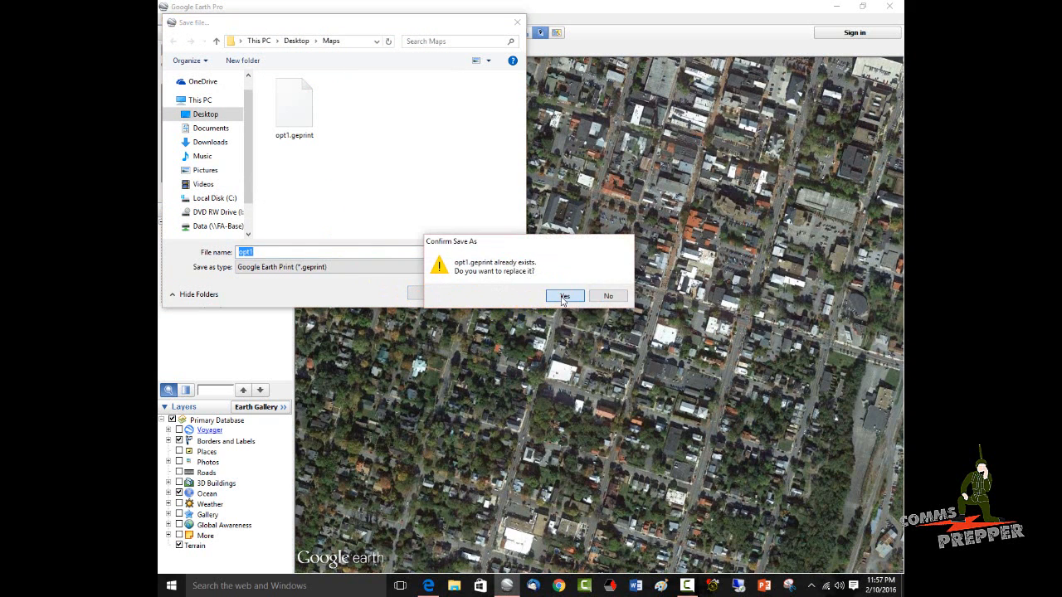
{"action": "left_click", "coordinate": [564, 296]}
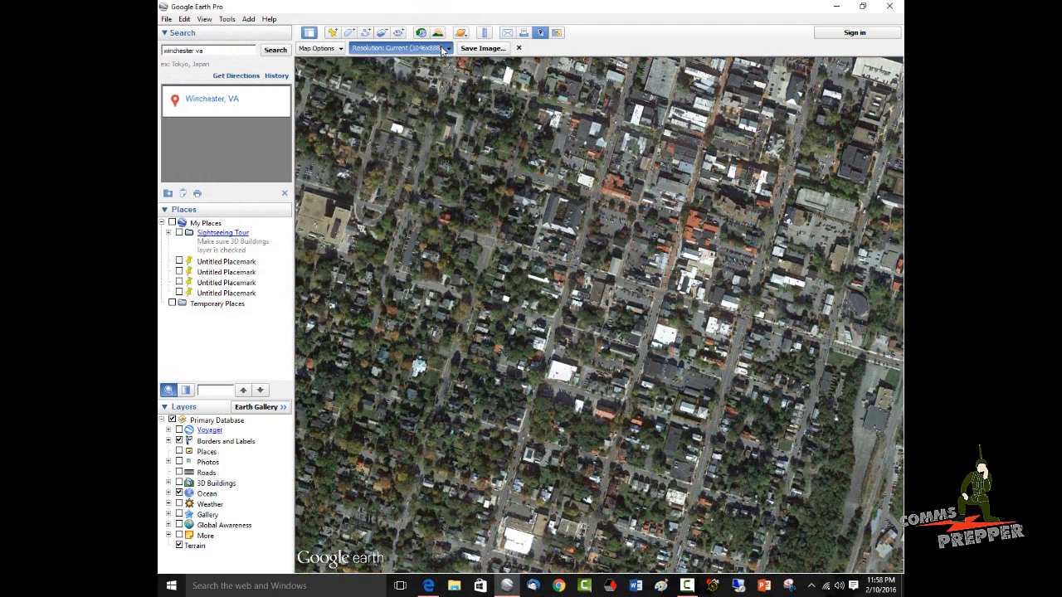
Step: Set output resolution to Maximum and save the image as JPEG 'area home 1'
{"action": "left_click", "coordinate": [439, 47]}
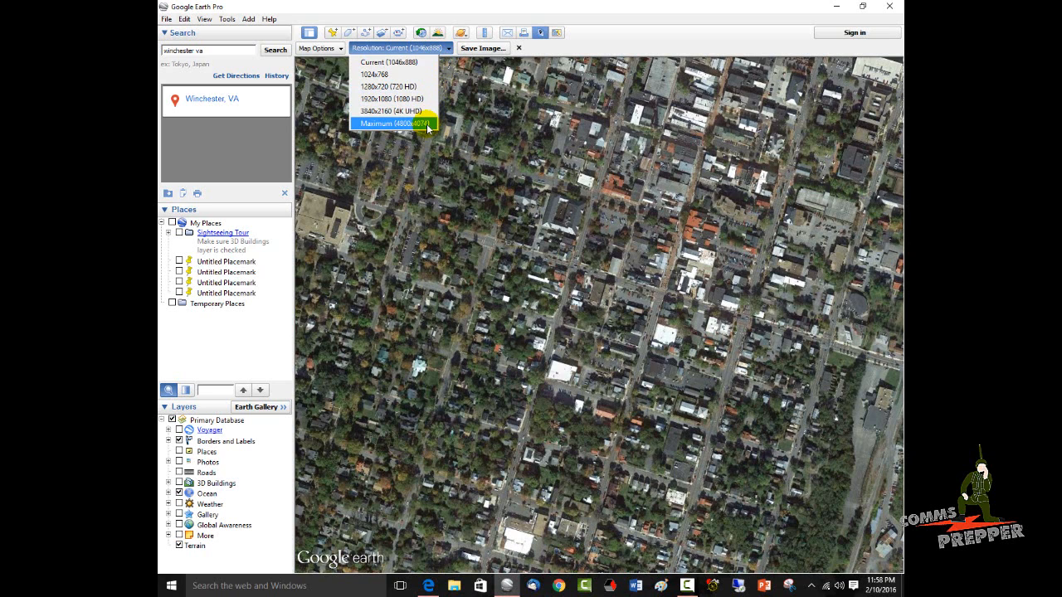
{"action": "left_click", "coordinate": [389, 124]}
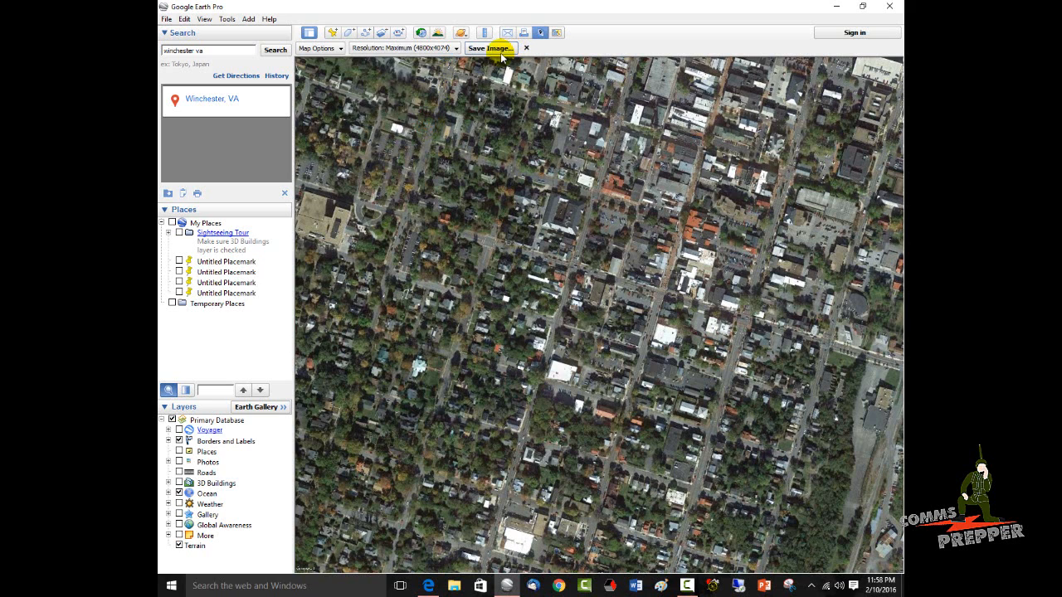
{"action": "left_click", "coordinate": [487, 49]}
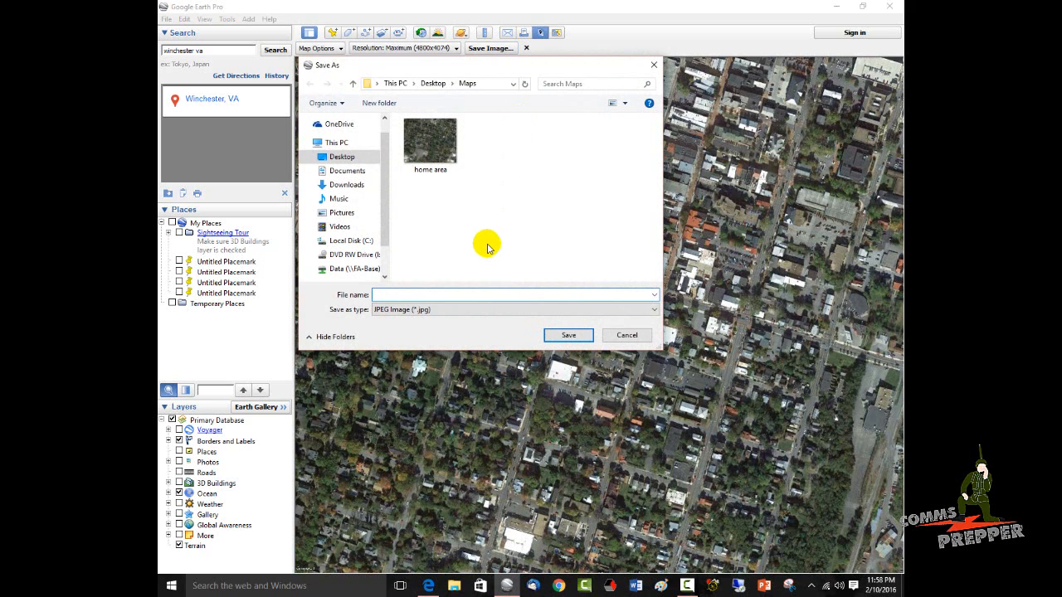
{"action": "type", "text": "area home 1"}
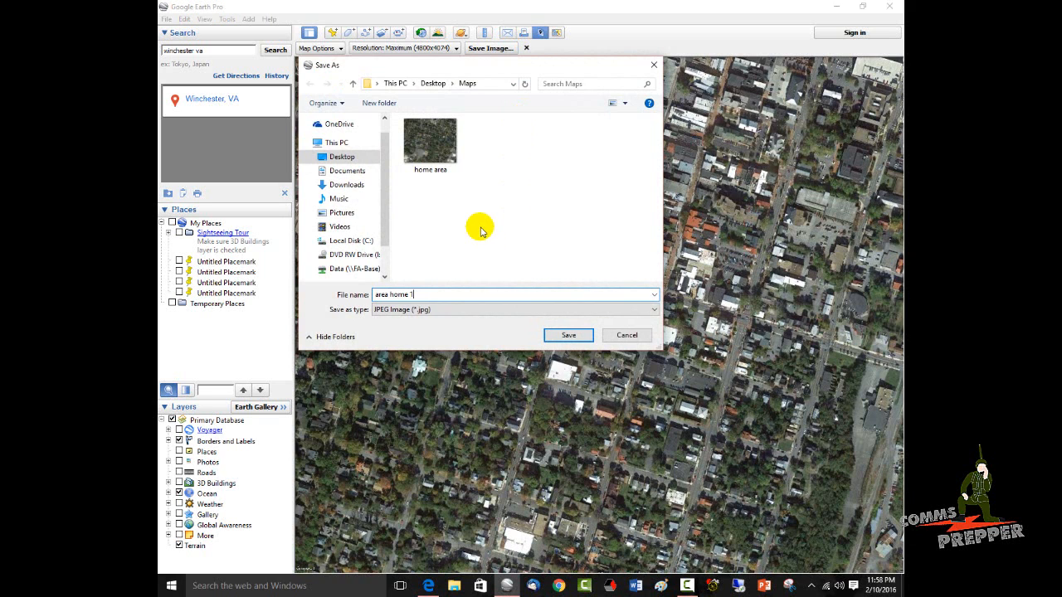
{"action": "left_click", "coordinate": [567, 335]}
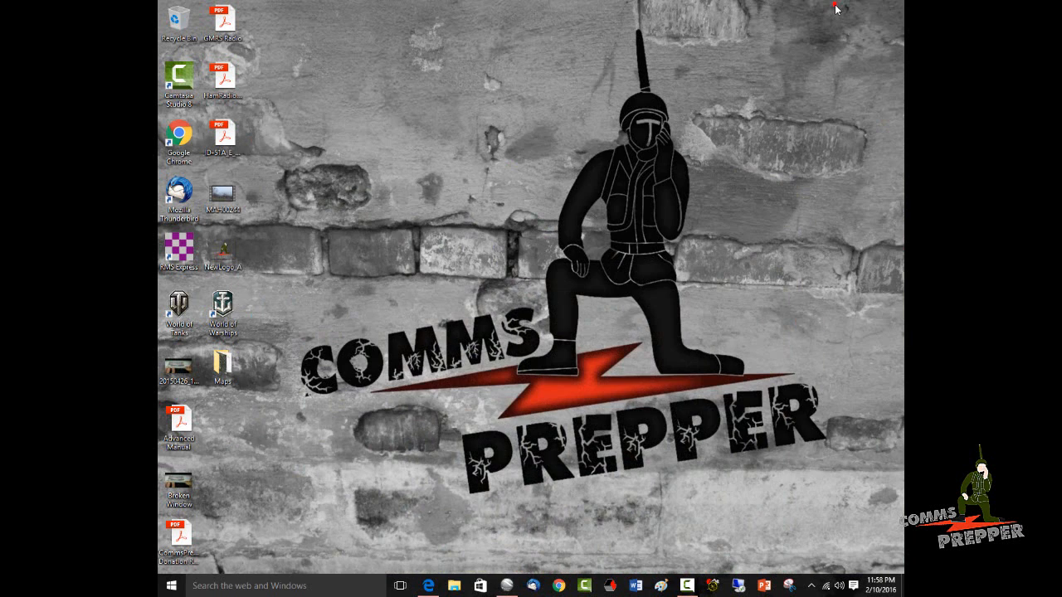
Step: Open 'area home 1' from the desktop Maps folder in Paint and zoom out to see the whole map
{"action": "left_click", "coordinate": [222, 365]}
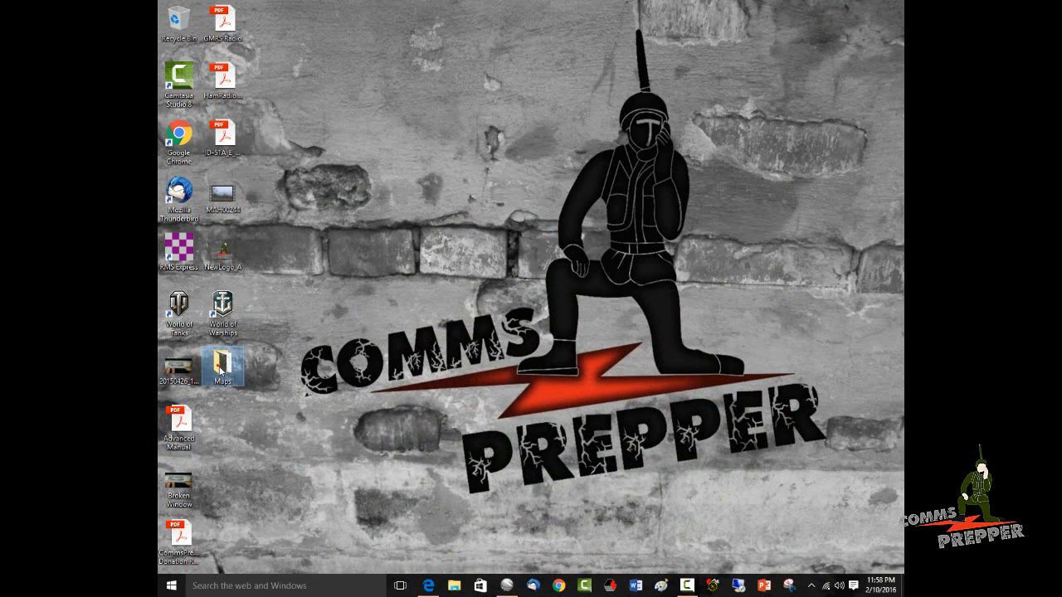
{"action": "double_click", "coordinate": [223, 365]}
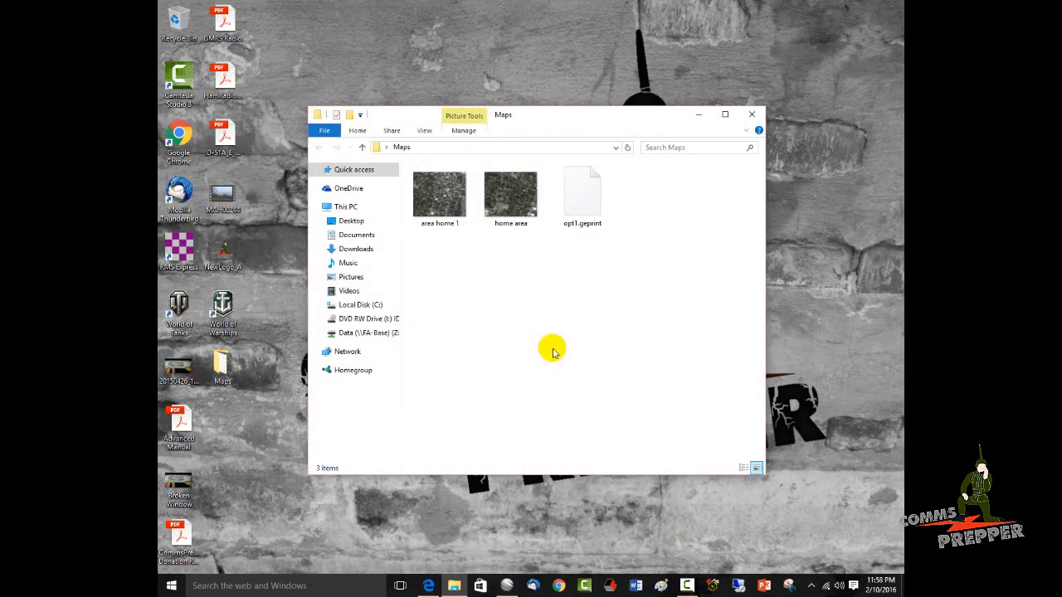
{"action": "double_click", "coordinate": [439, 193]}
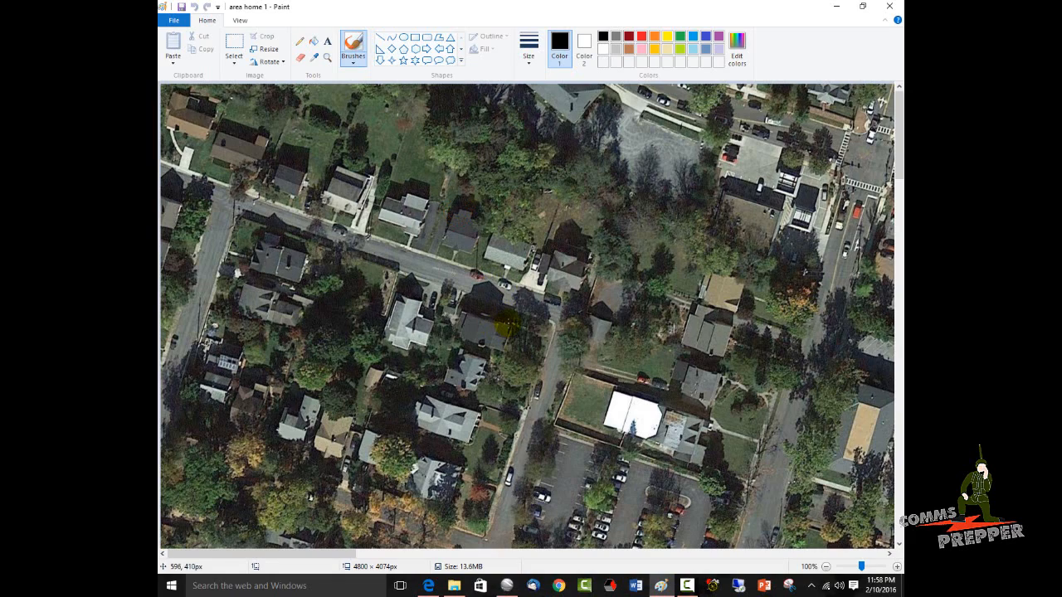
{"action": "left_click", "coordinate": [197, 48]}
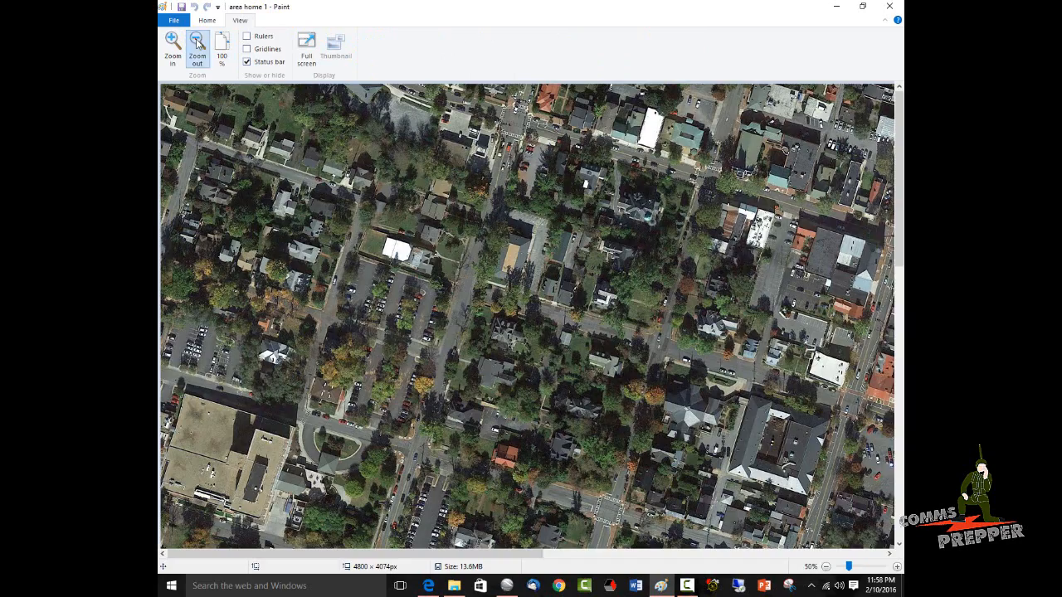
{"action": "left_click", "coordinate": [197, 48]}
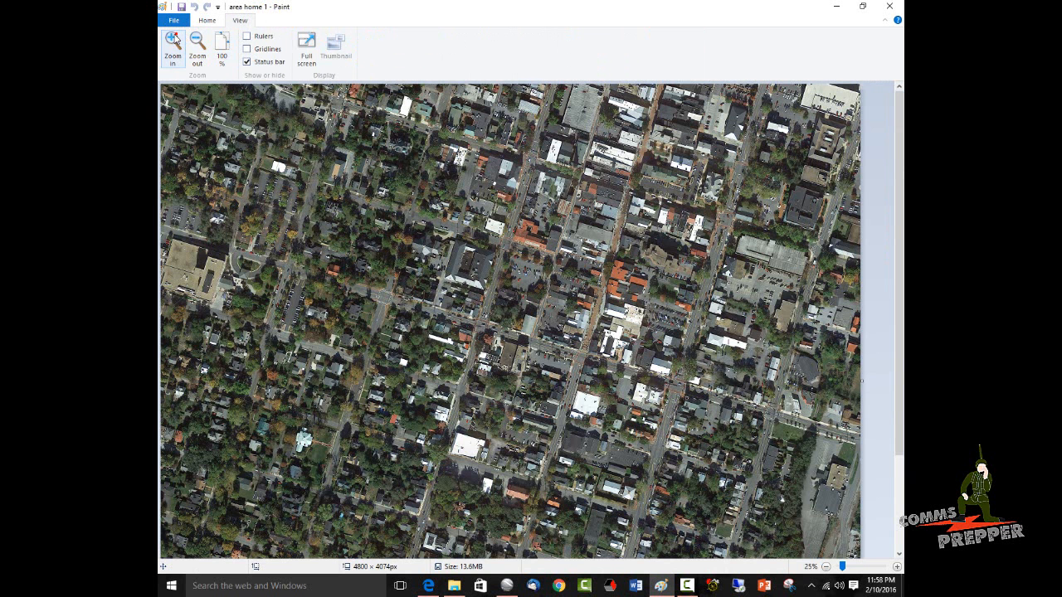
{"action": "left_click", "coordinate": [207, 20]}
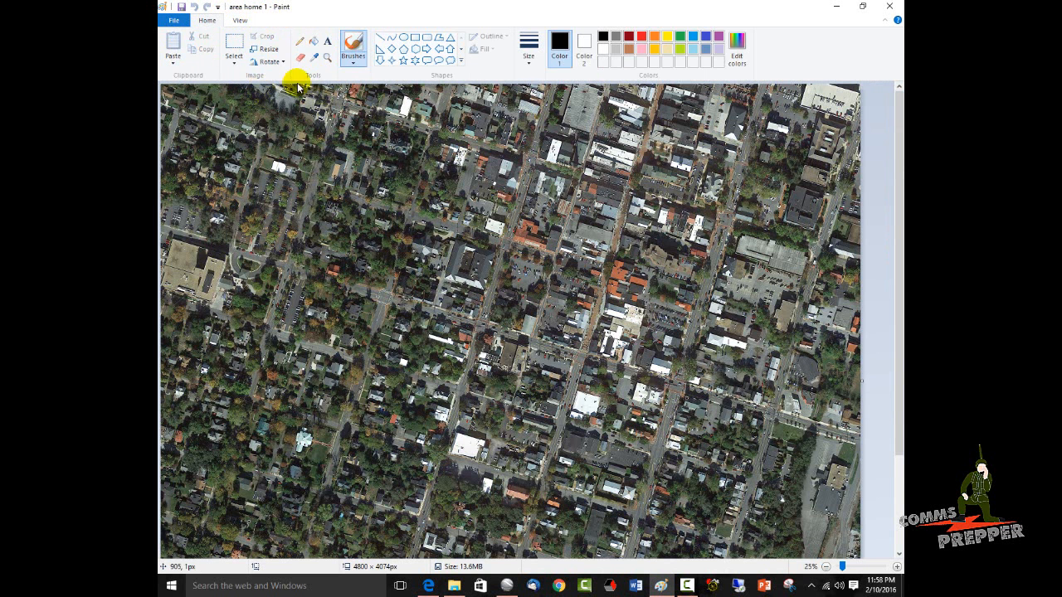
Step: Draw three yellow rectangle outlines as grid squares over Winchester, then close Paint to get the save prompt
{"action": "left_click", "coordinate": [669, 36]}
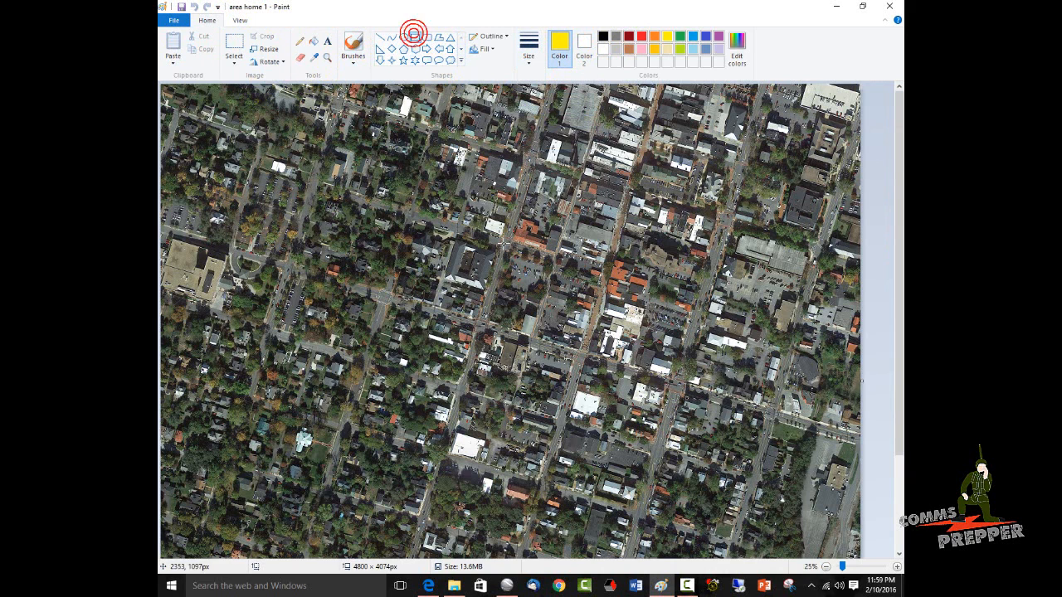
{"action": "left_click_drag", "start_coordinate": [389, 217], "coordinate": [522, 362]}
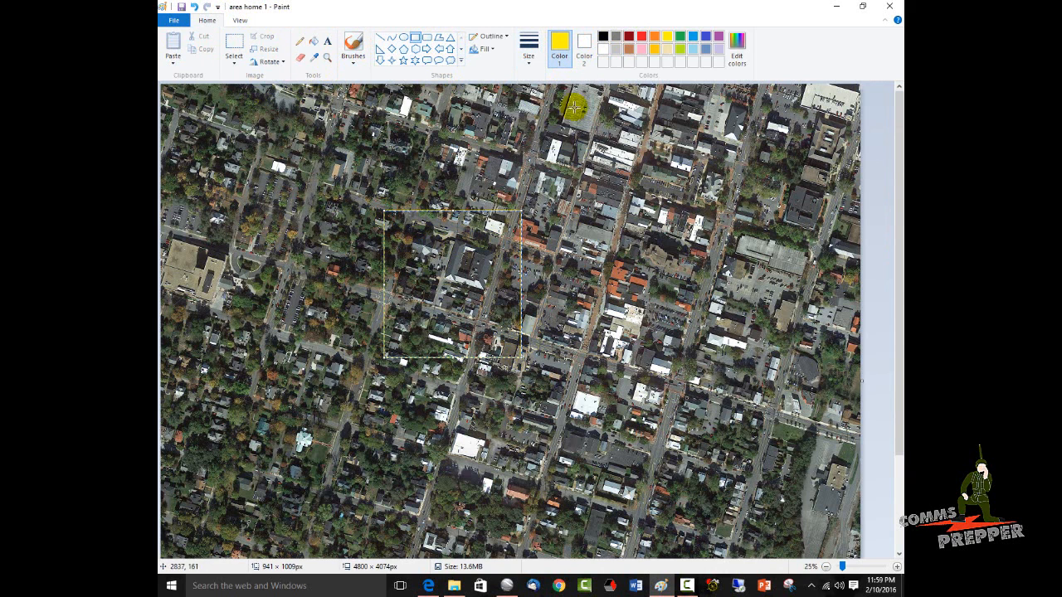
{"action": "left_click", "coordinate": [544, 147]}
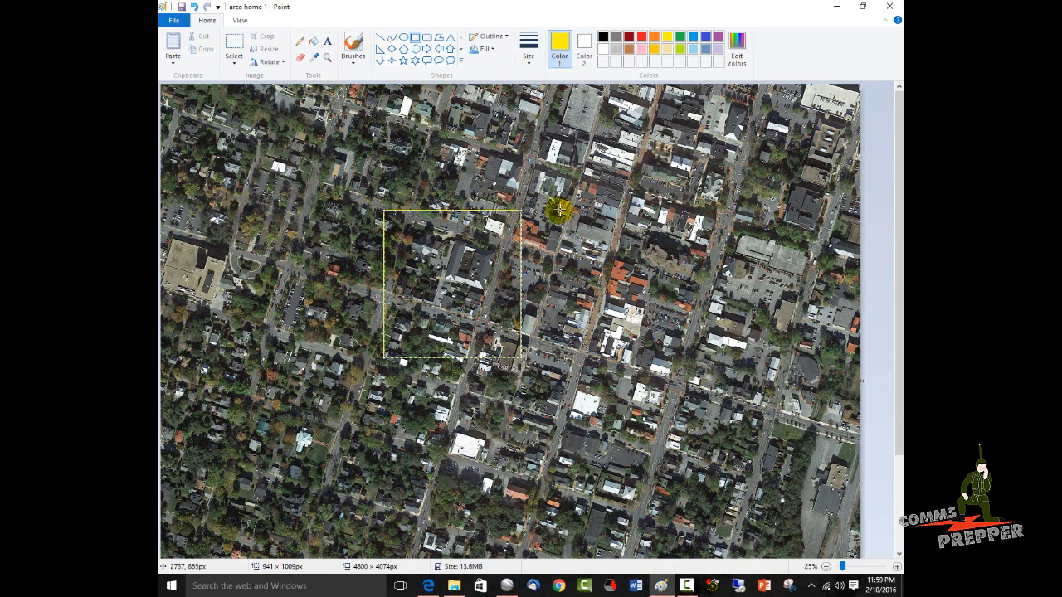
{"action": "left_click_drag", "start_coordinate": [560, 212], "coordinate": [720, 375]}
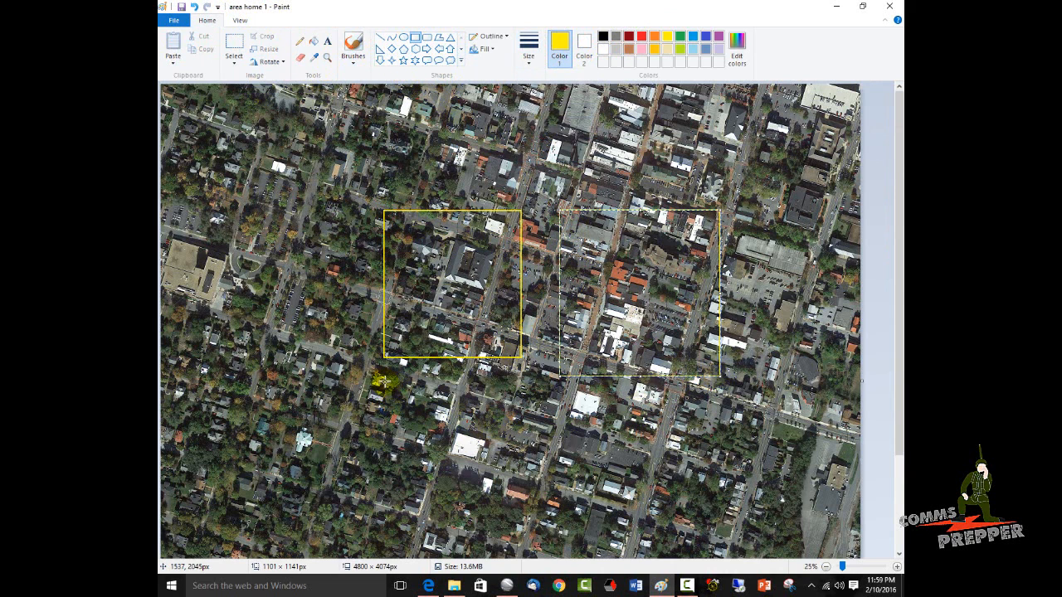
{"action": "left_click_drag", "start_coordinate": [390, 377], "coordinate": [558, 507]}
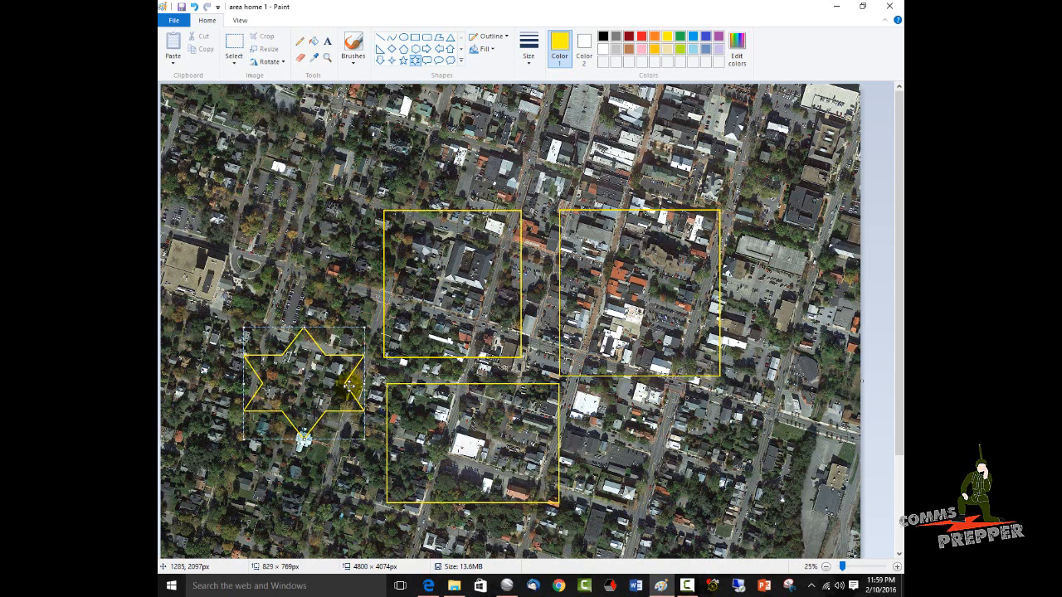
{"action": "left_click", "coordinate": [888, 7]}
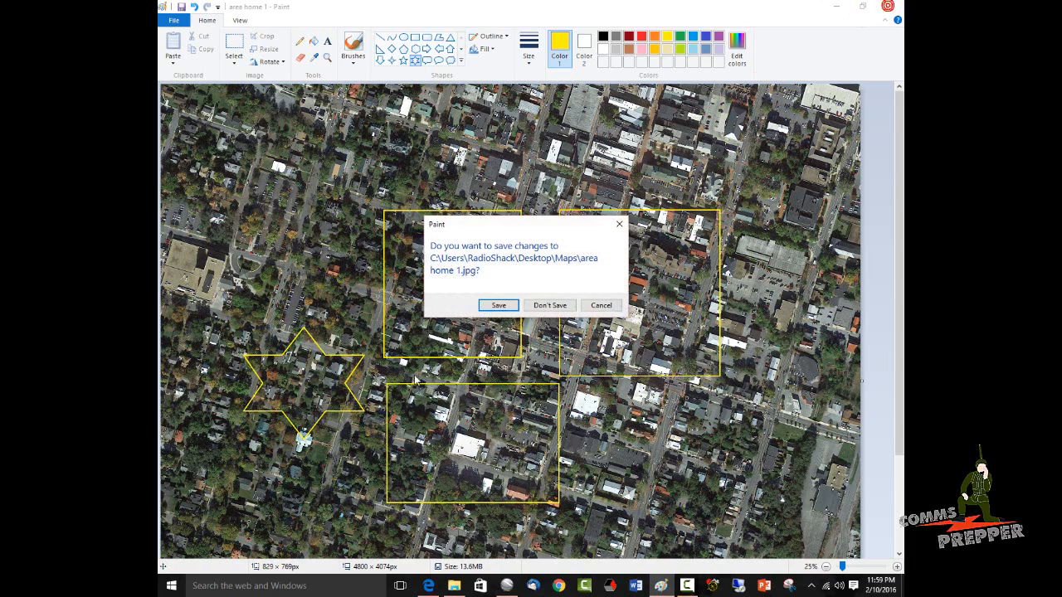